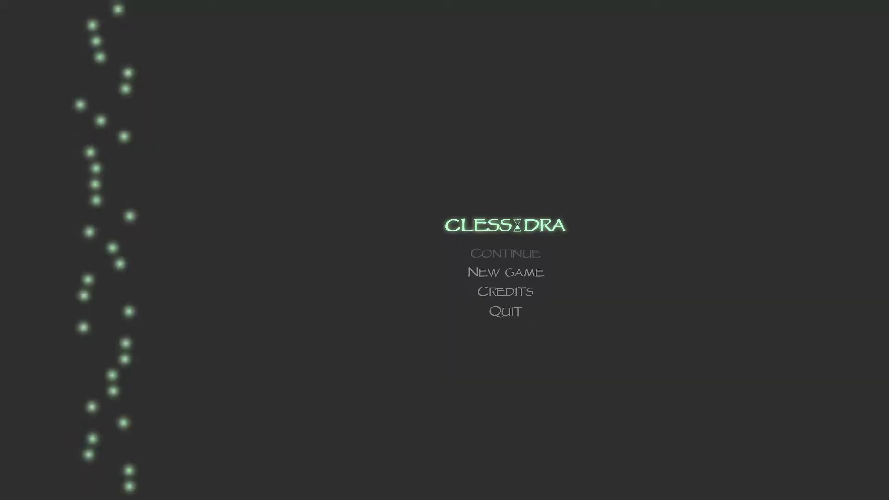
Step: Begin a new game, landing in the tomb corridor beside the stone chest
left_click(505, 272)
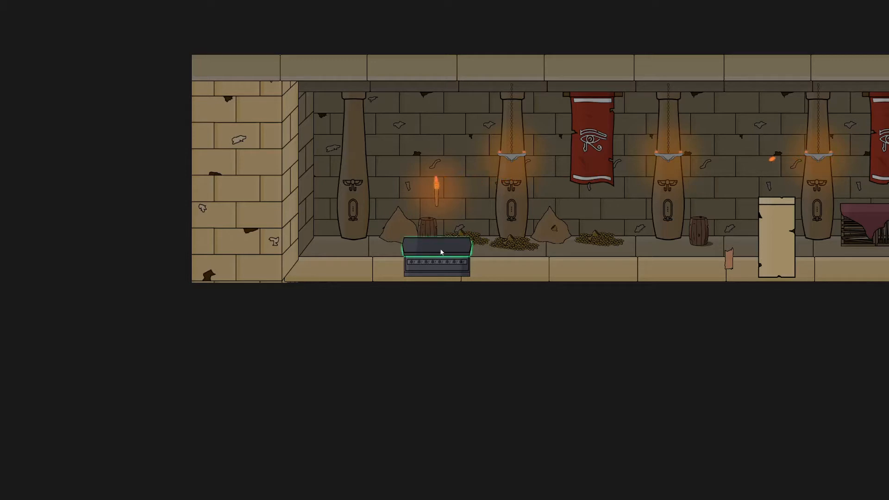
Step: Aim the time-rewinding spear at the outlined stone block in the torch-lit corridor
left_click(436, 251)
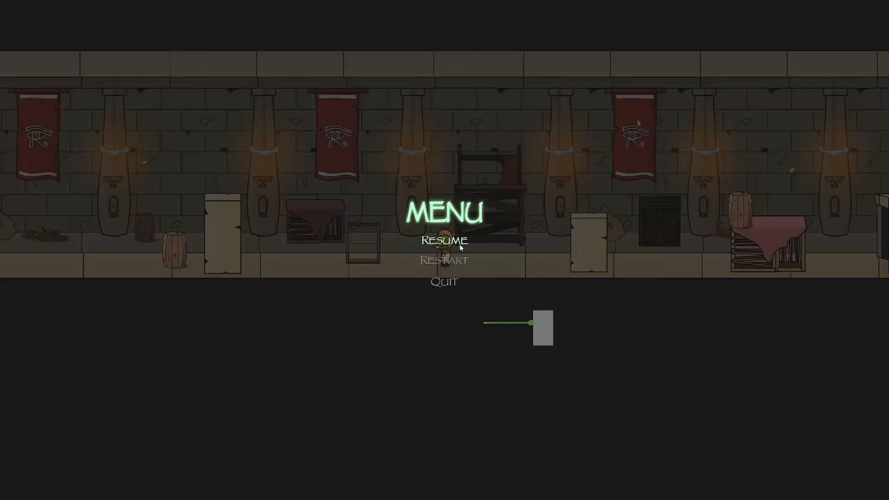
left_click(443, 240)
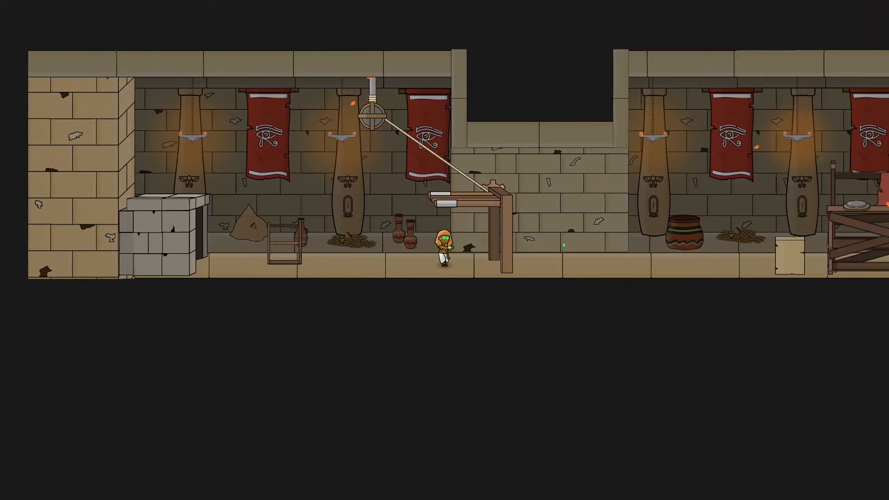
scroll("right", 3)
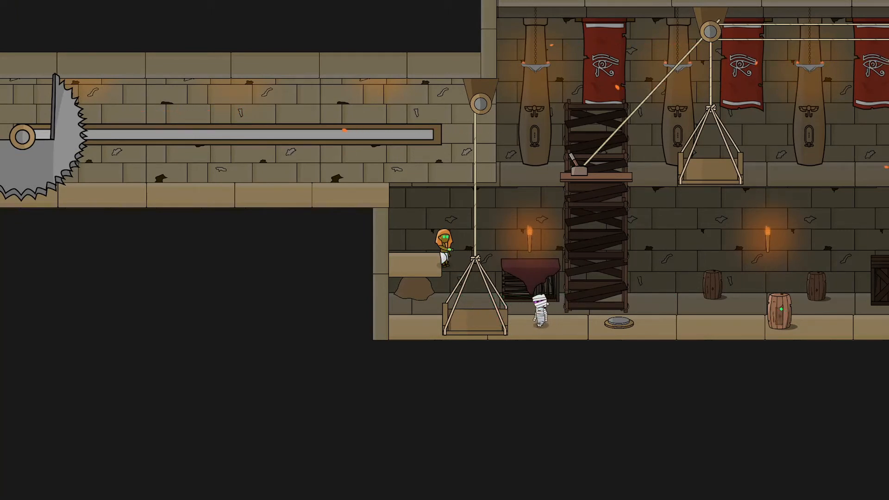
Step: Scroll the view right to follow the saw blade back along its rail toward the lower room
scroll("right", 3)
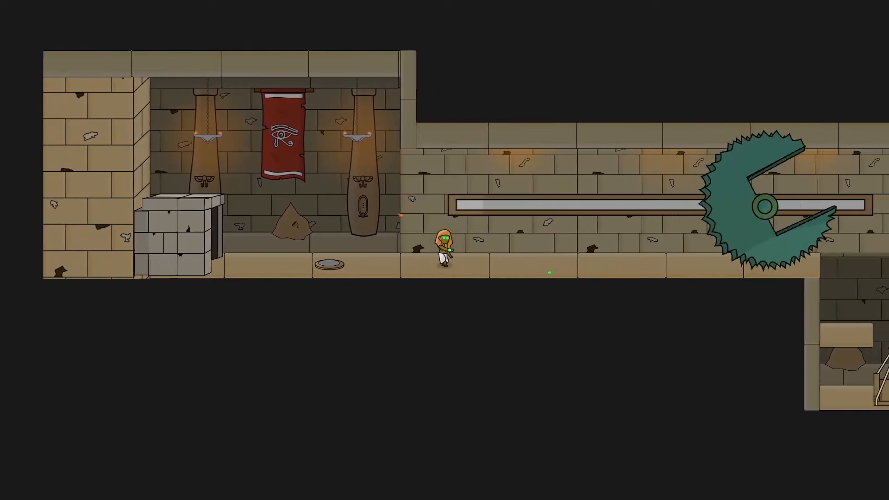
scroll("right", 3)
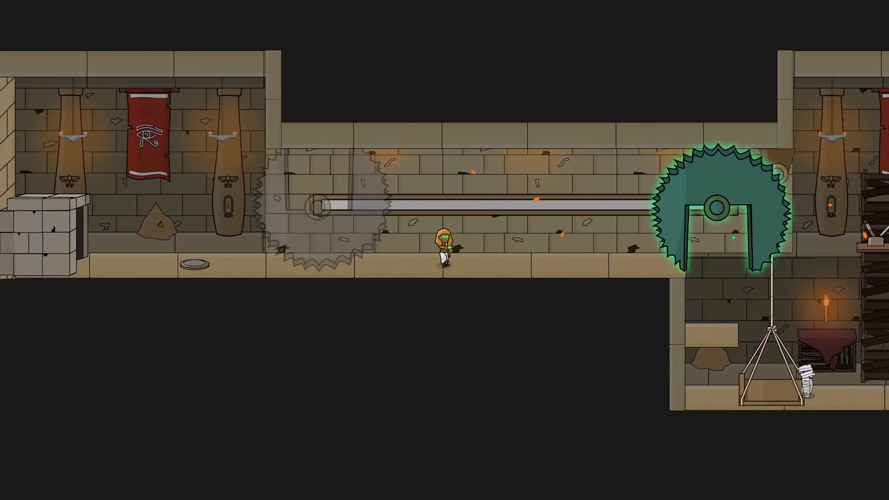